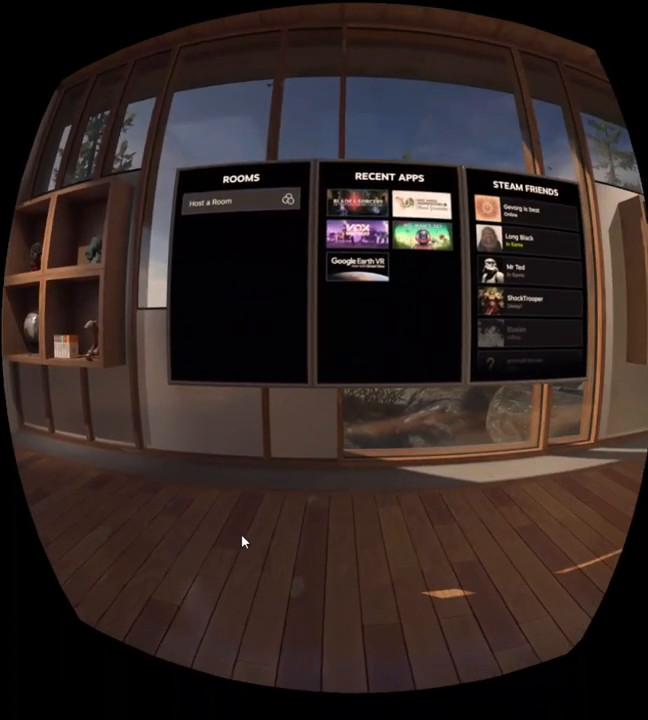
Launch Blade and Sorcery from the Recent Apps tile and reach its character selection screen.
scroll("right", 3)
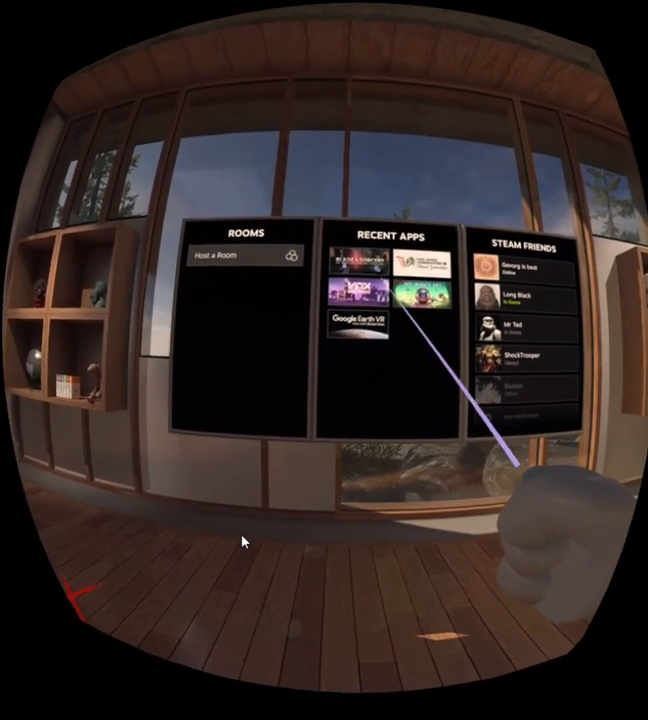
left_click(358, 270)
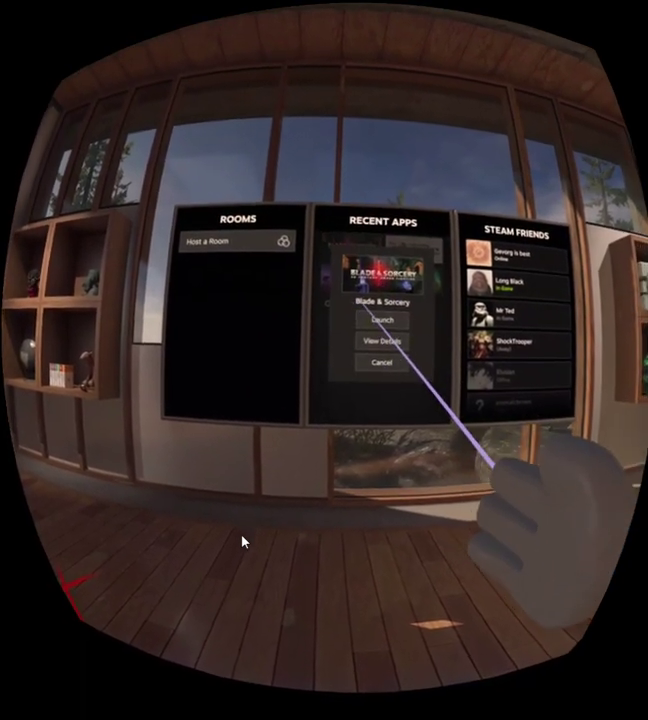
left_click(380, 320)
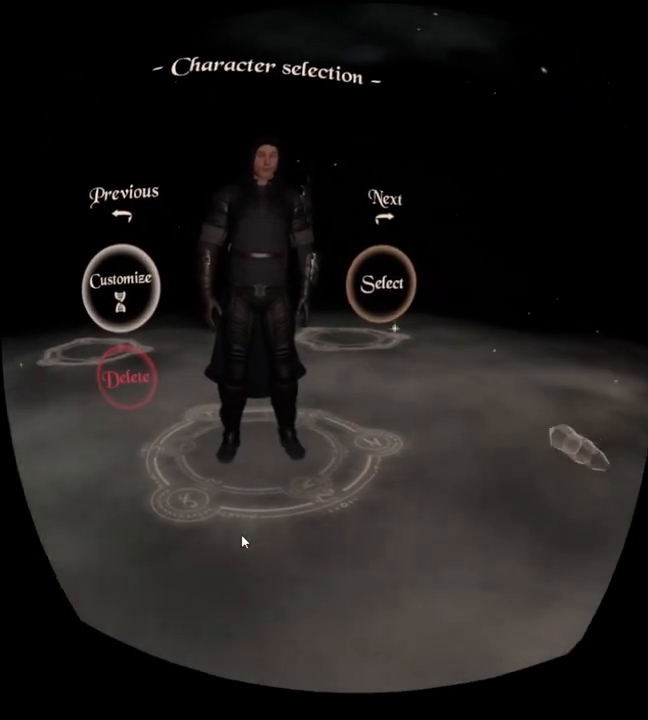
Select the armoured knight character and start Play so the level begins loading.
left_click(380, 282)
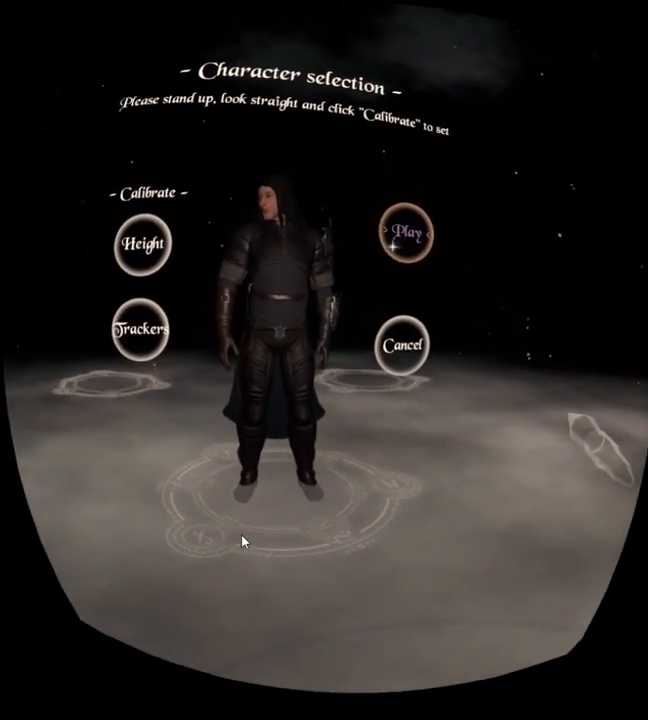
left_click(404, 234)
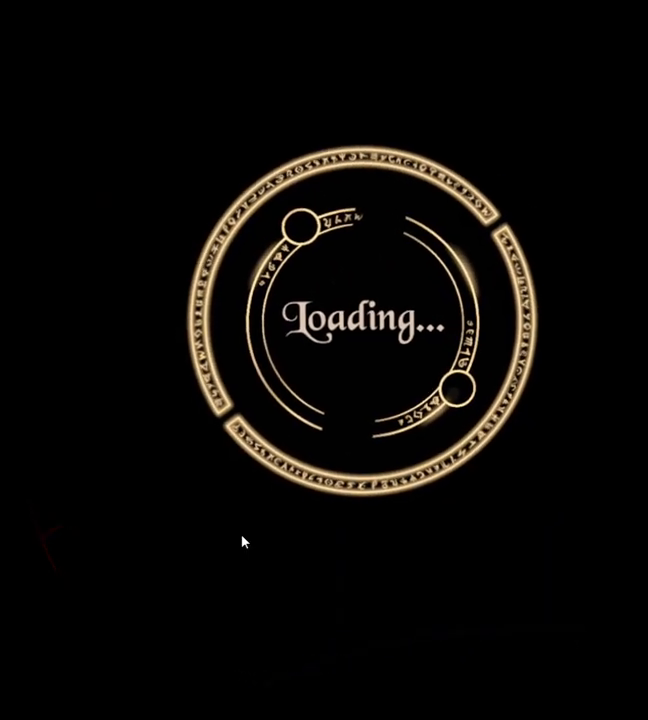